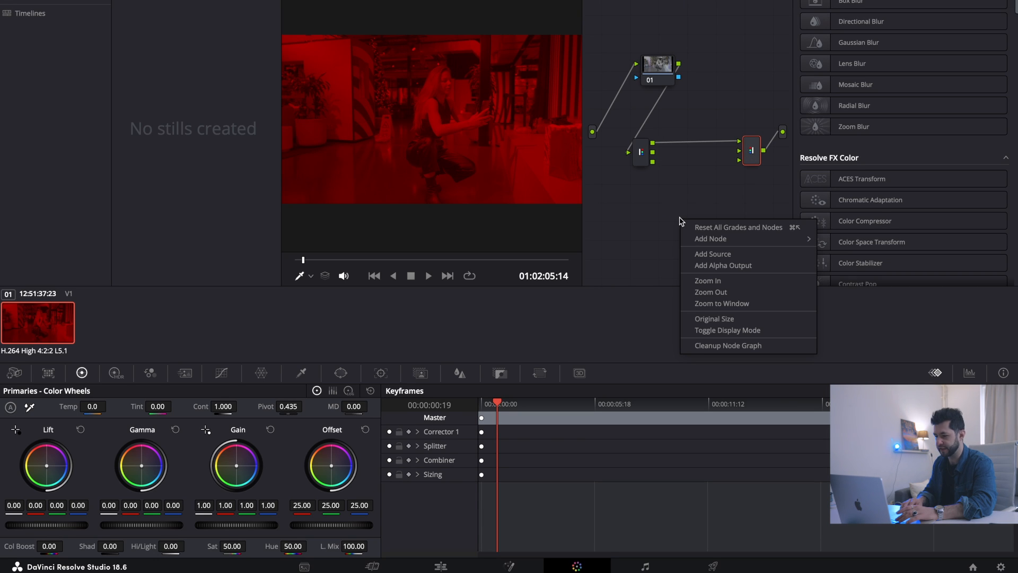
Add corrector nodes between the splitter and combiner so the image shows normal colour
left_click(711, 239)
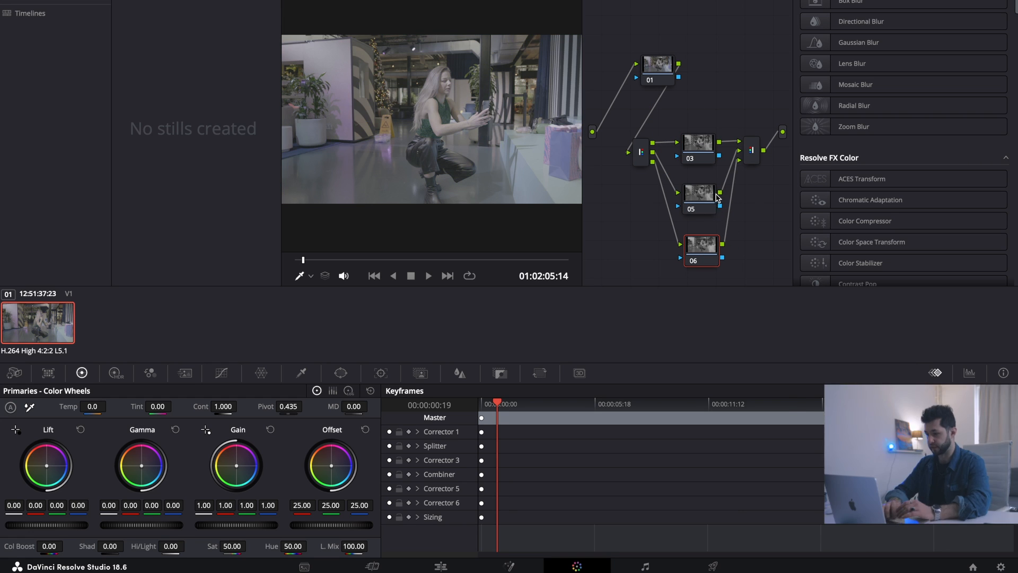
left_click(698, 192)
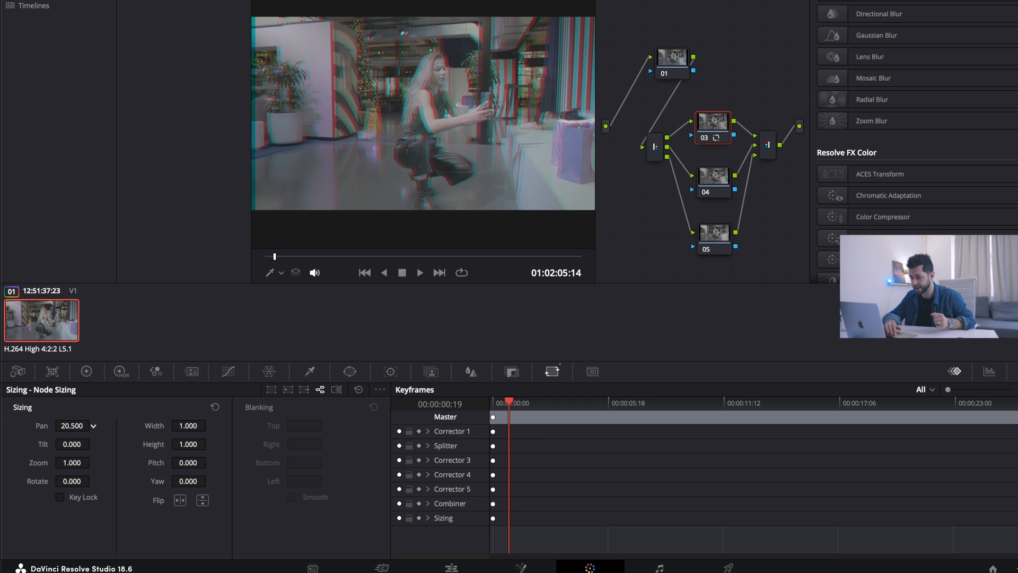
Enter a Pan value of -16.500 in the Sizing palette to offset the channel sideways
type("-16.500")
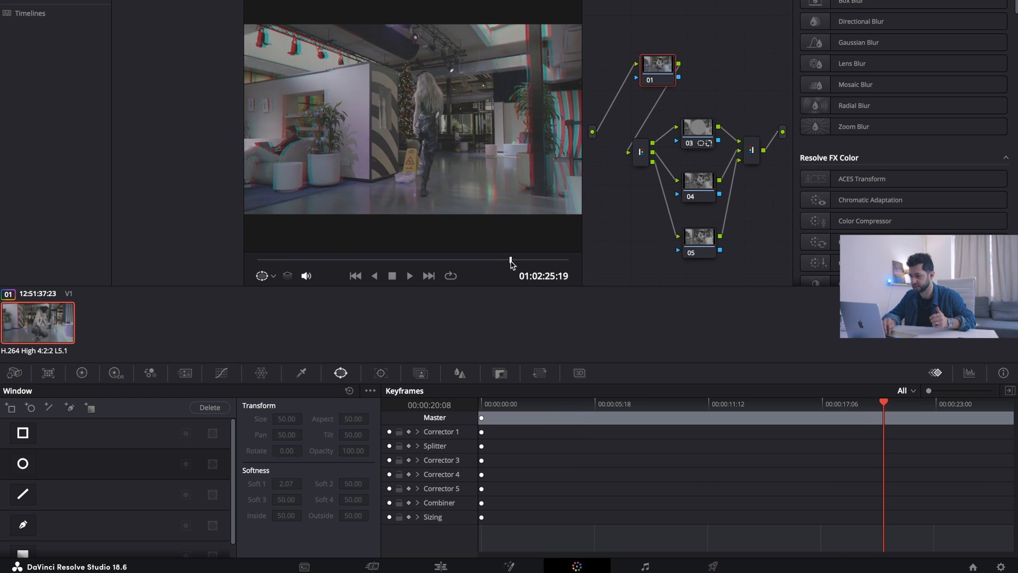
Move playback to a later part of the clip to check the red-cyan split
left_click(409, 276)
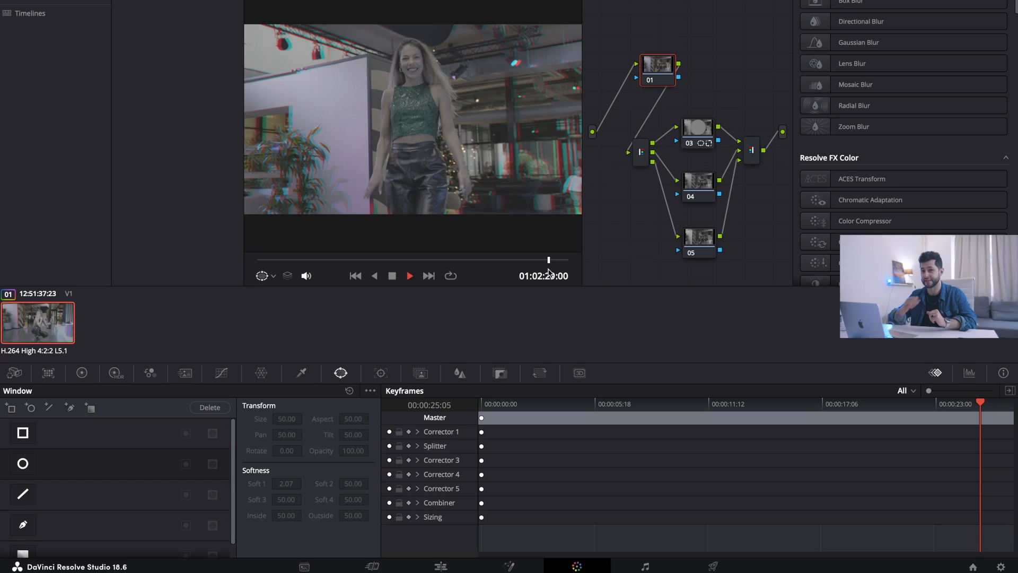
Grab a still of the glitch grade and show the PowerGrade 1 album in the gallery
right_click(447, 98)
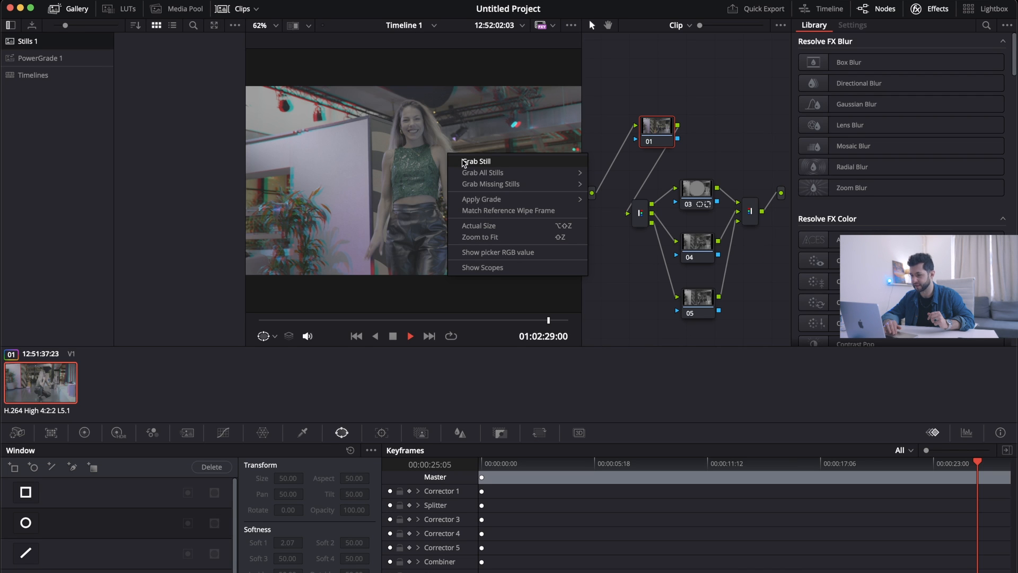
left_click(477, 161)
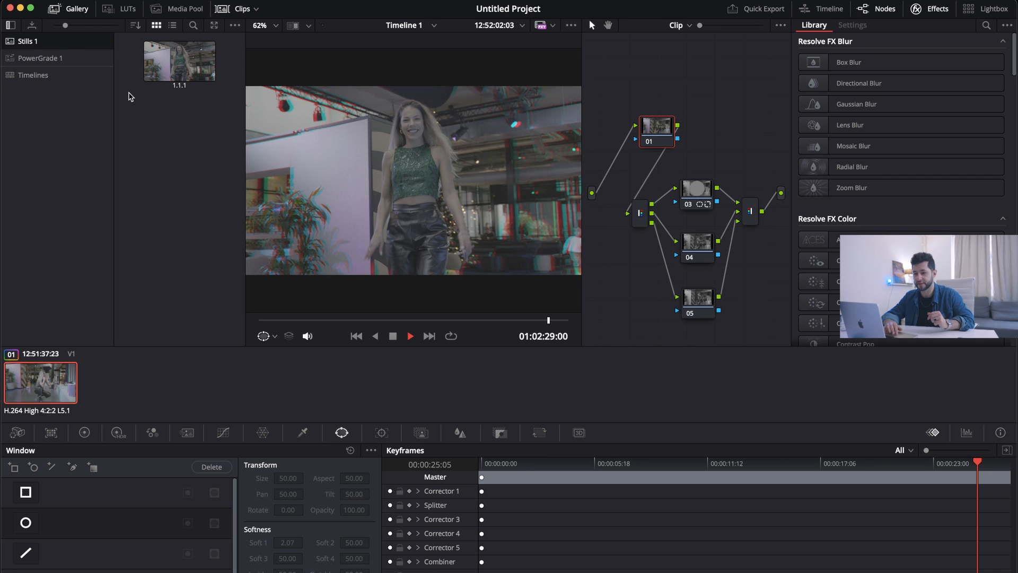
left_click(27, 42)
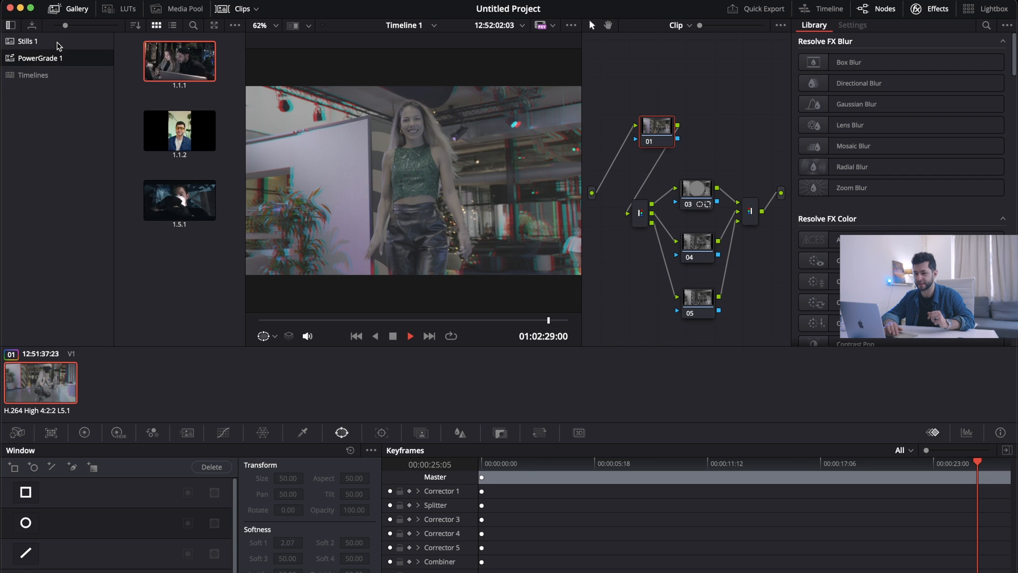